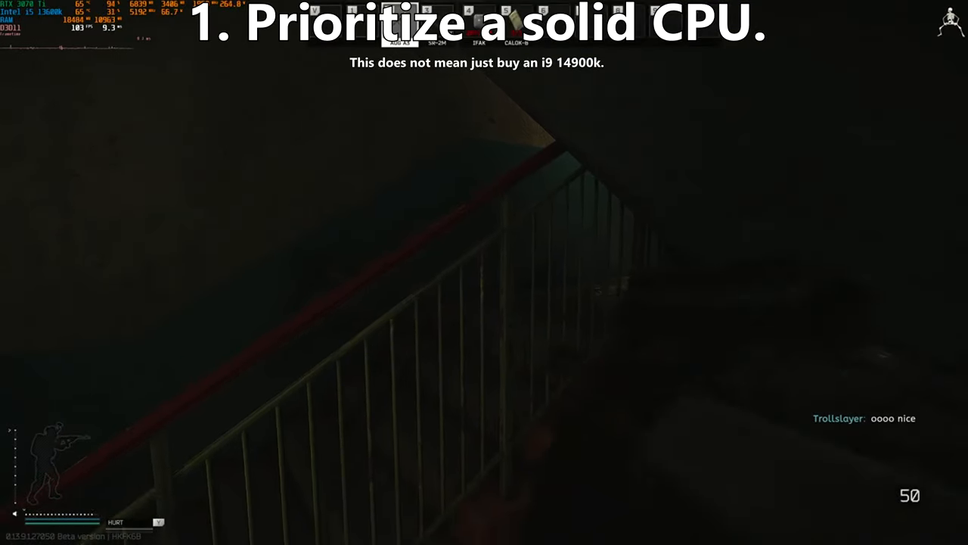
Reload the rifle in the stairwell, then bring up the character's inventory.
key("tab")
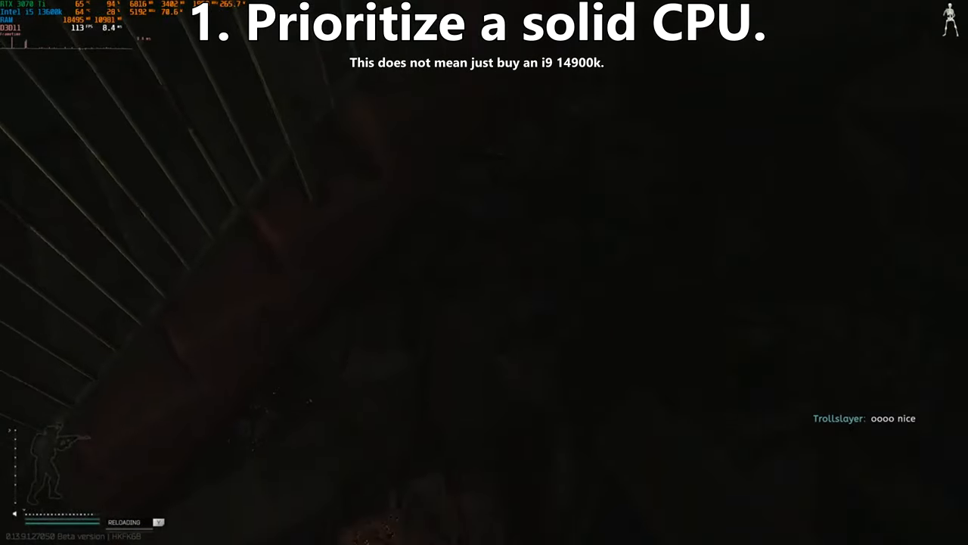
key("Tab")
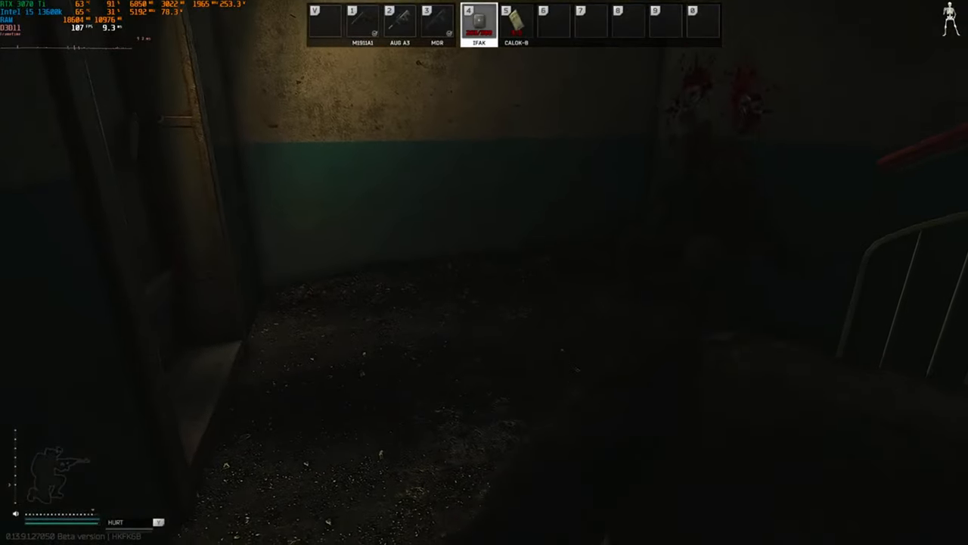
key("tab")
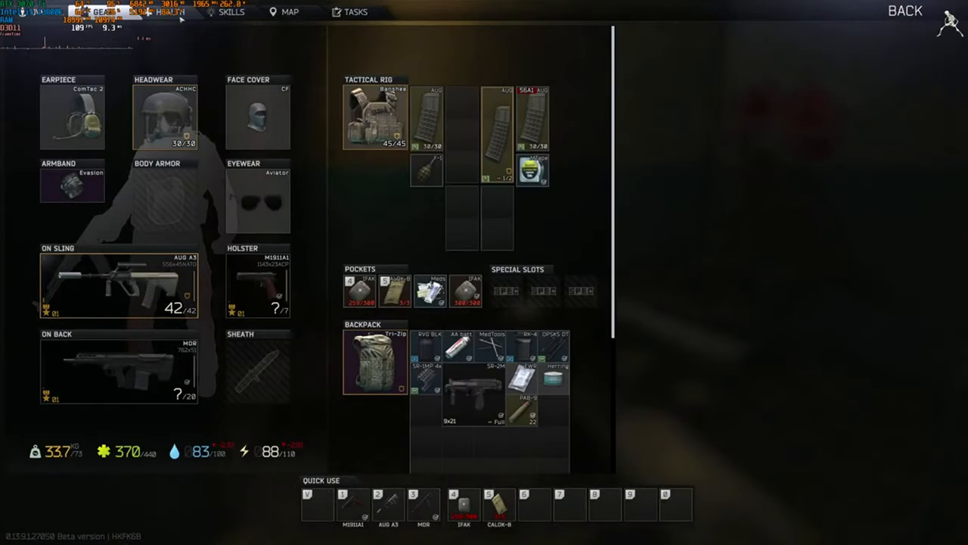
Apply a medkit on the Health tab to raise health from 370 to 391, then close the inventory.
left_click(157, 12)
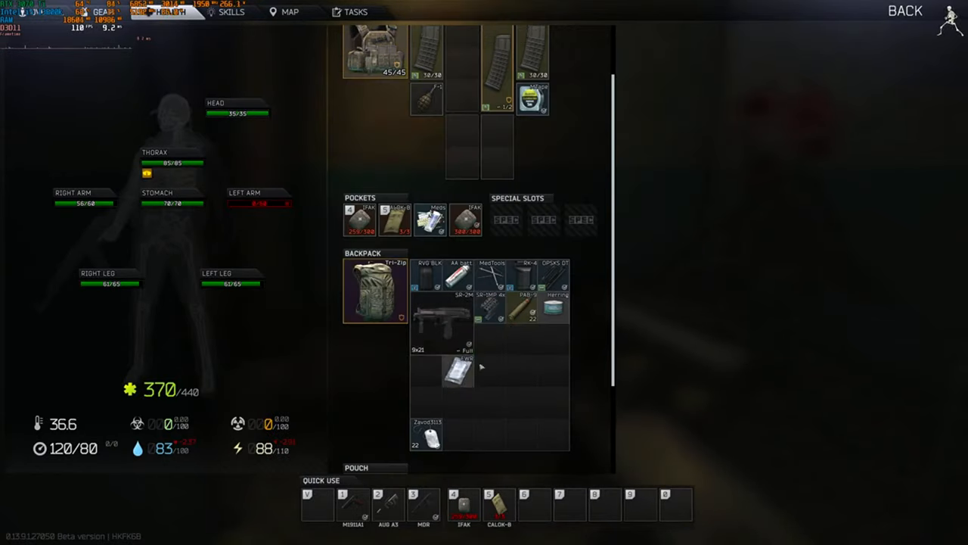
left_click_drag(457, 370, 492, 339)
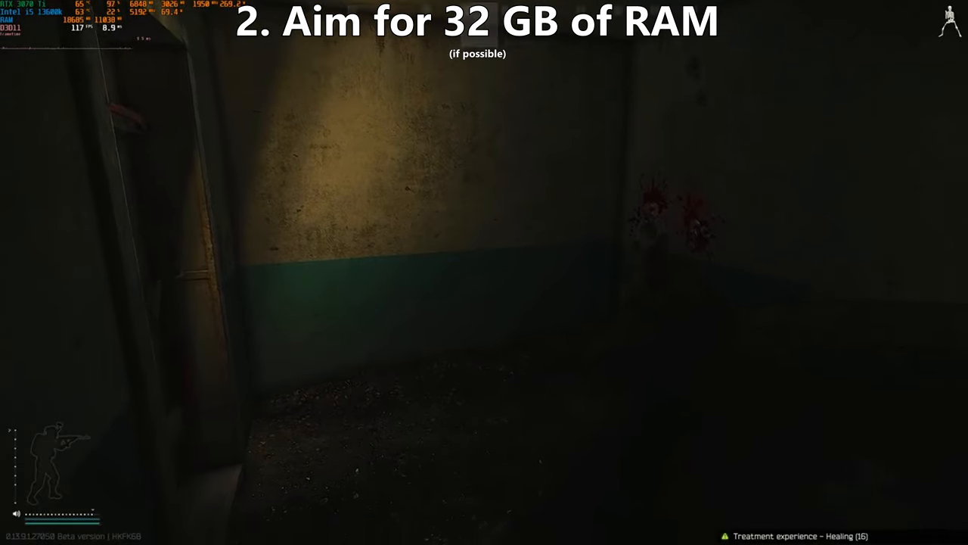
key("tab")
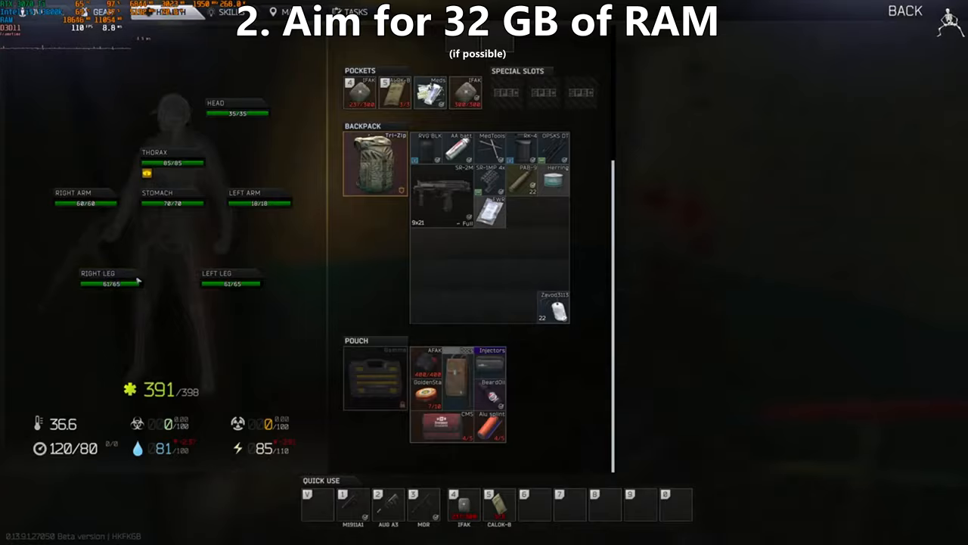
left_click(905, 11)
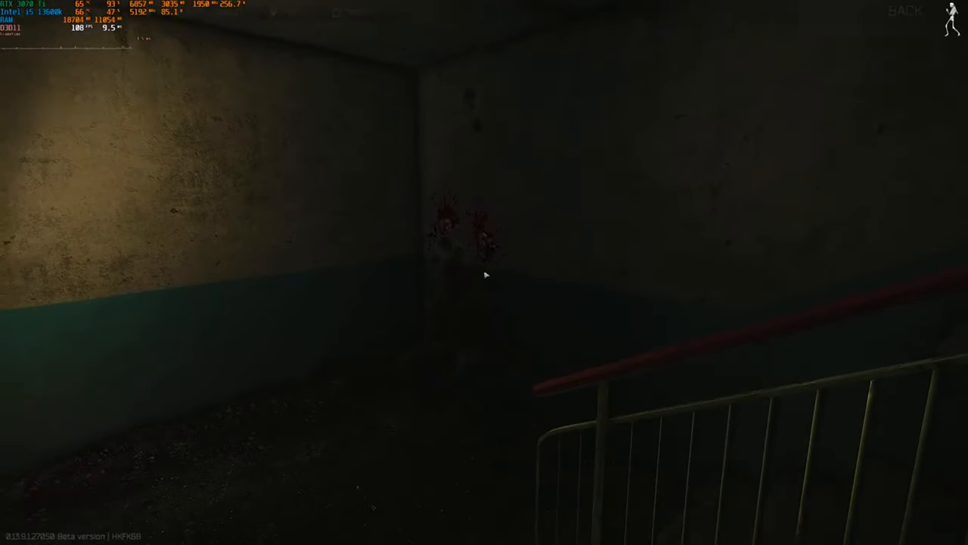
Reopen the character's inventory from the stairwell.
key("tab")
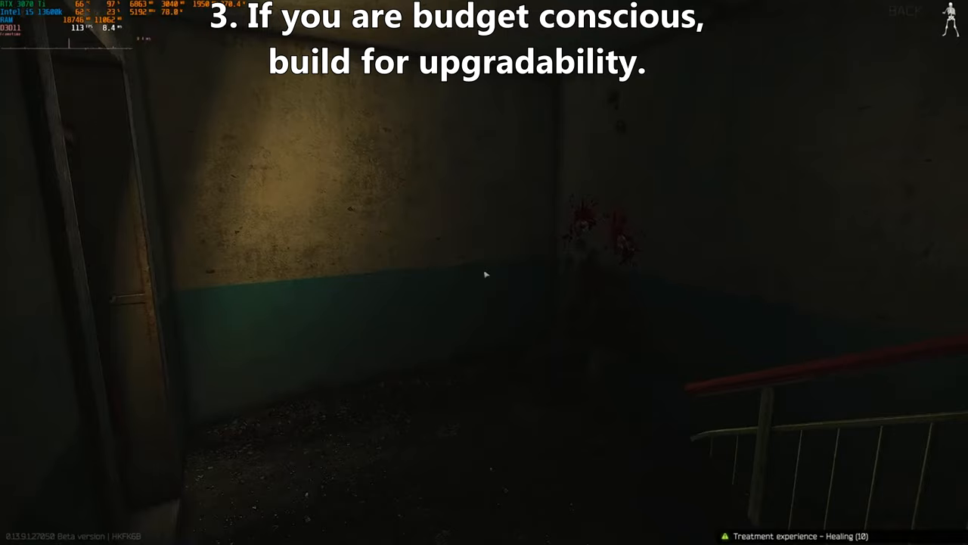
key("tab")
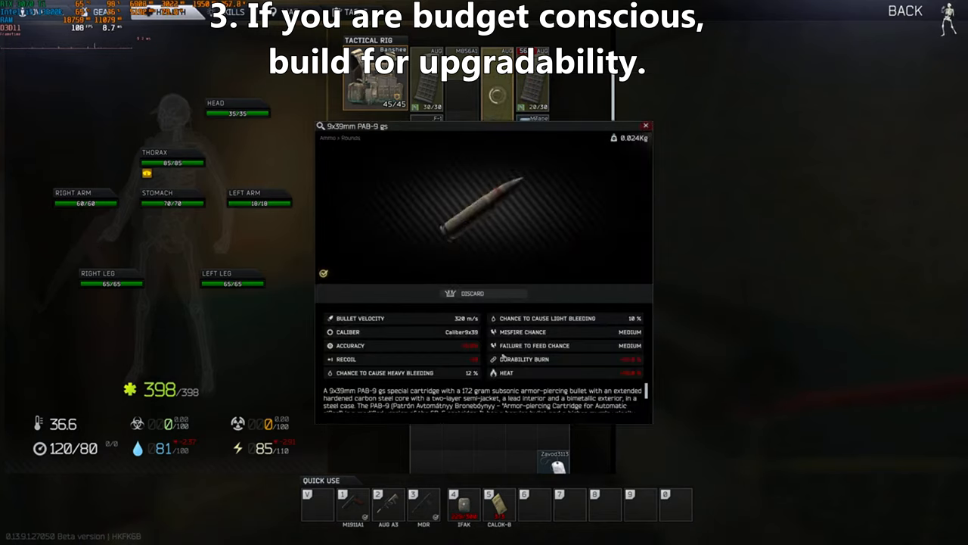
Inspect the 9x39mm PAB-9 gs cartridge to view its stats and description.
left_click(644, 124)
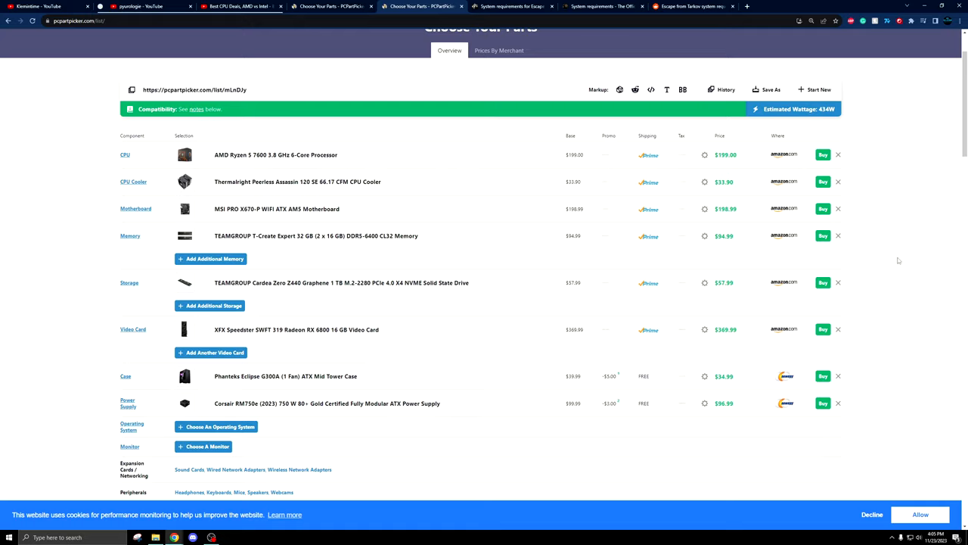
Scroll through the Ryzen 5 7600 / RX 6800 parts list, then switch to the YouTube channel page.
scroll("down", 3)
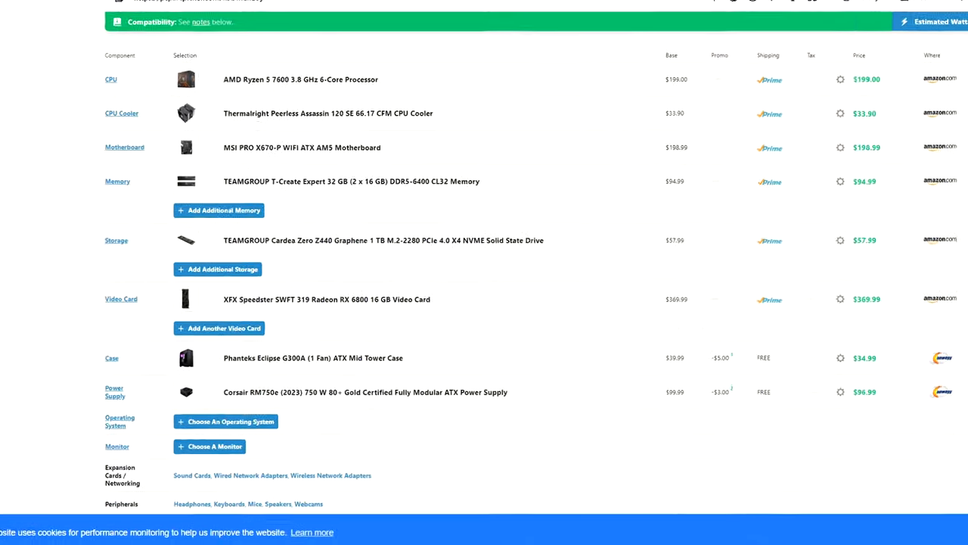
scroll("down", 3)
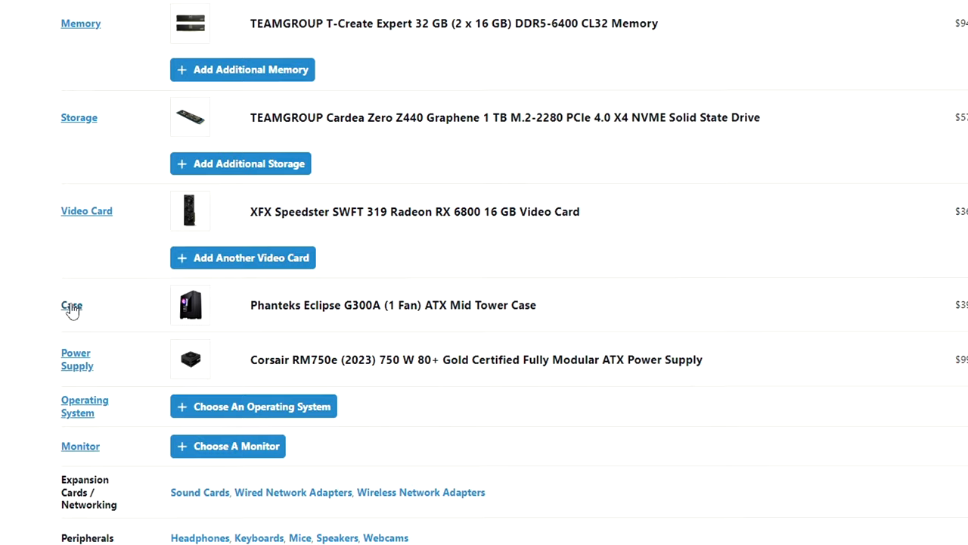
mouse_move(76, 371)
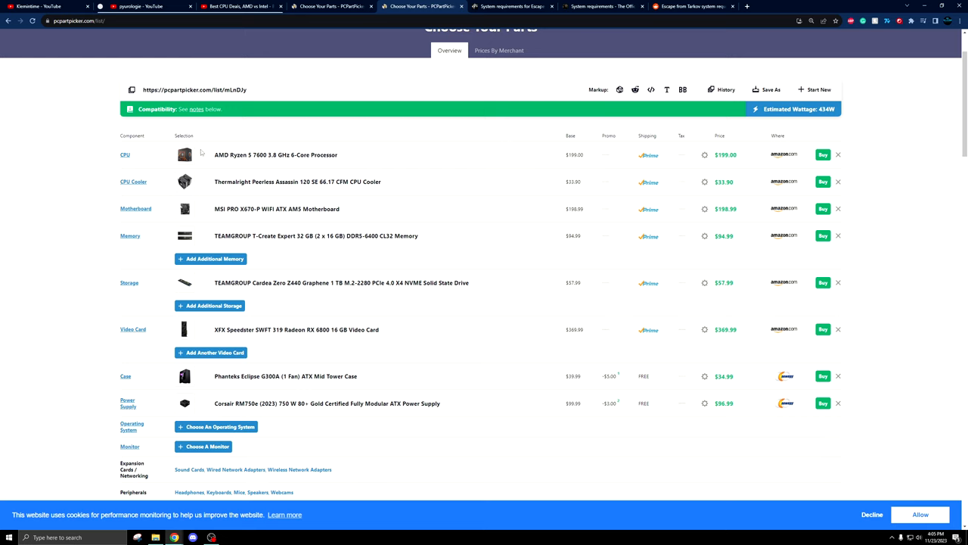
mouse_move(275, 155)
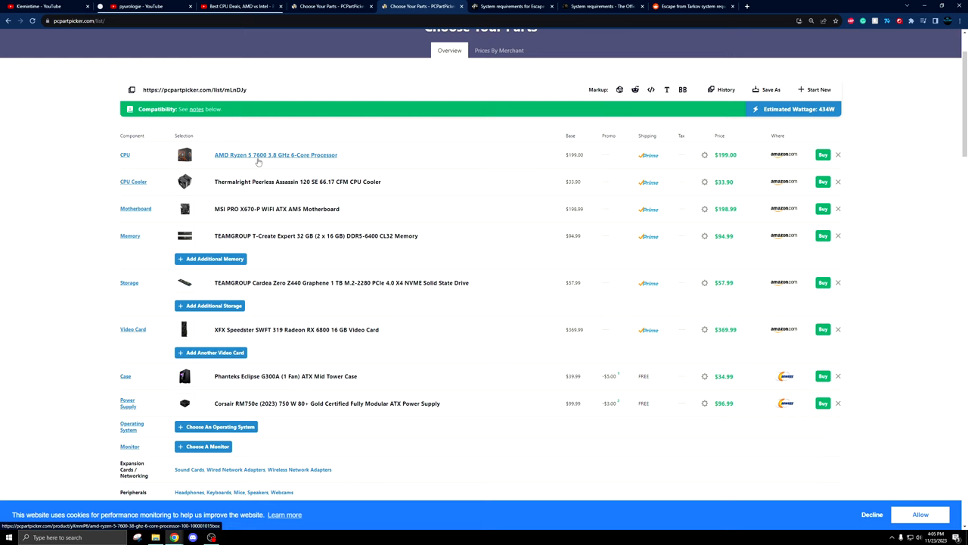
mouse_move(137, 208)
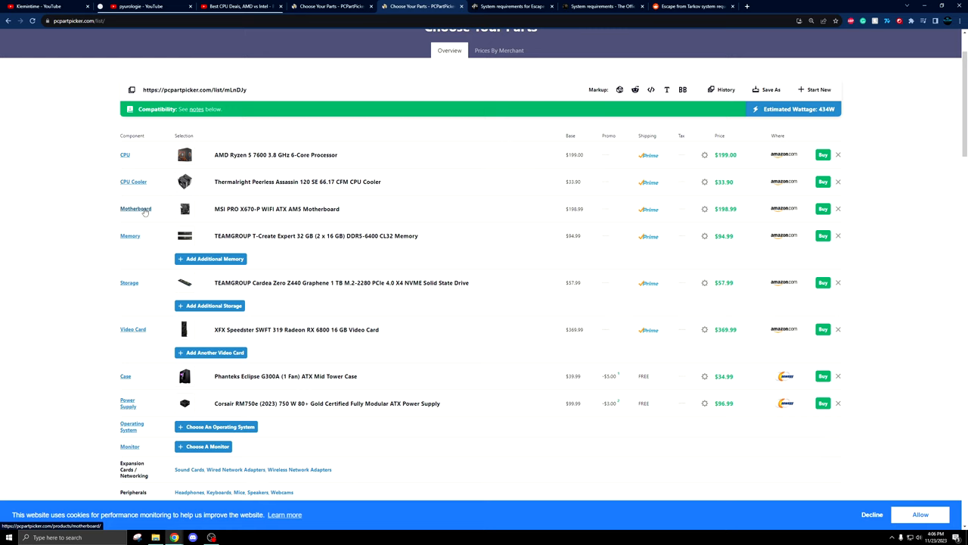
mouse_move(136, 209)
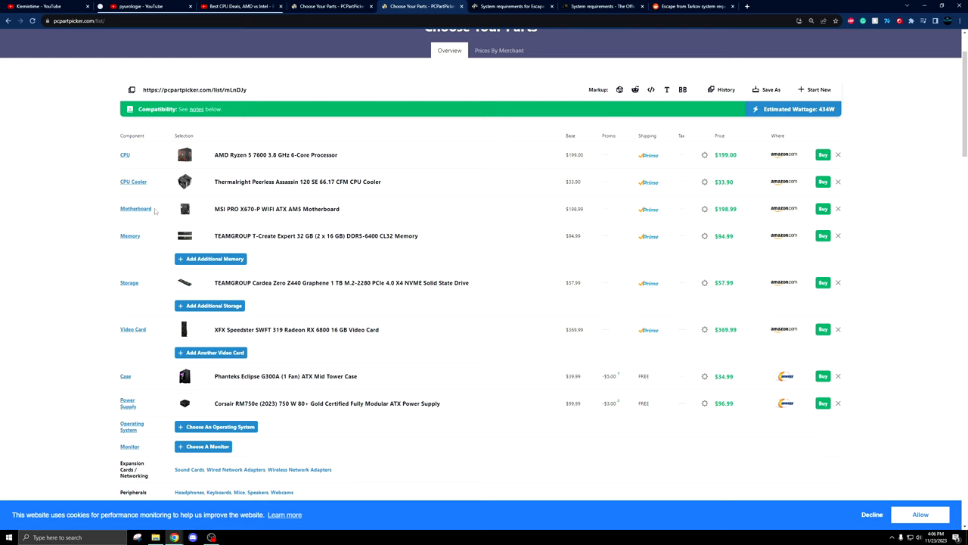
mouse_move(154, 210)
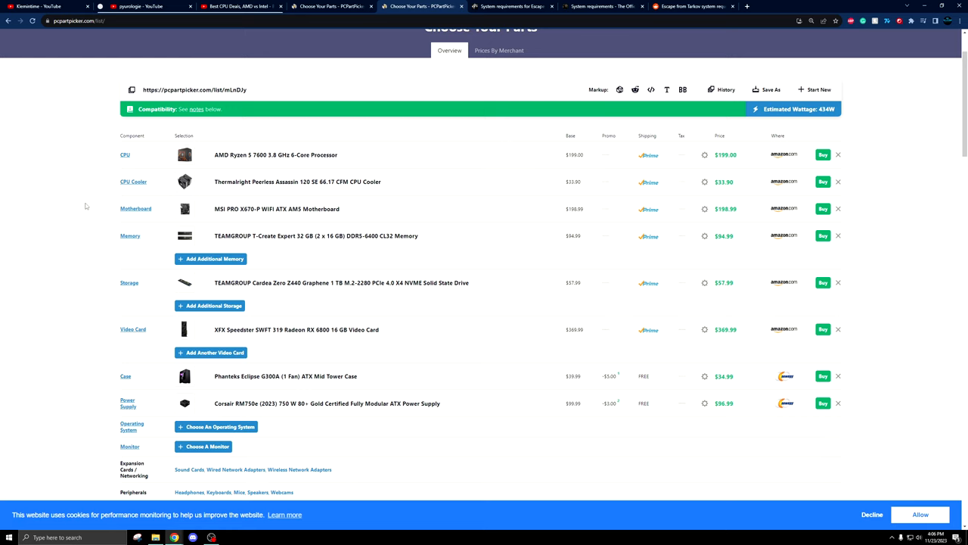
left_click(148, 6)
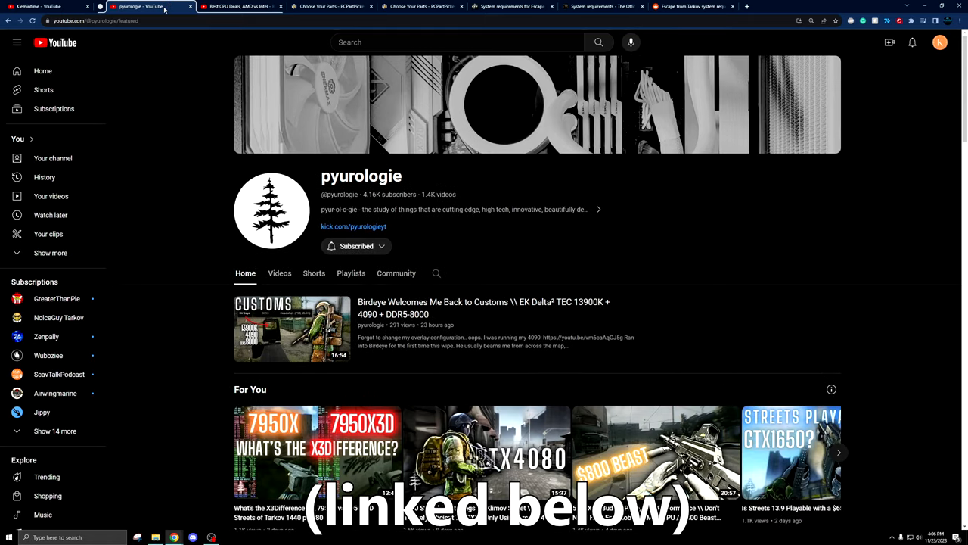
Scroll the YouTube channel home page, then return to the PCPartPicker parts list.
scroll("down", 3)
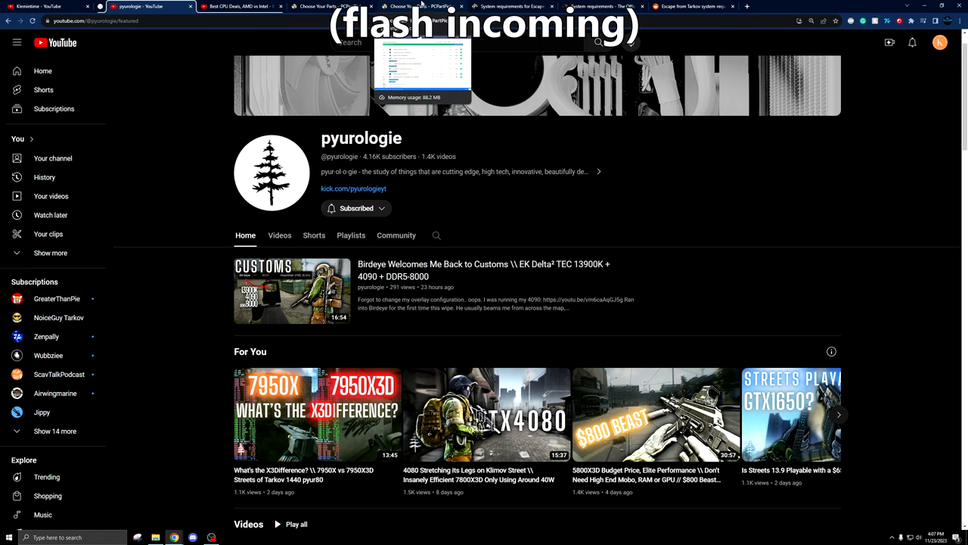
left_click(421, 6)
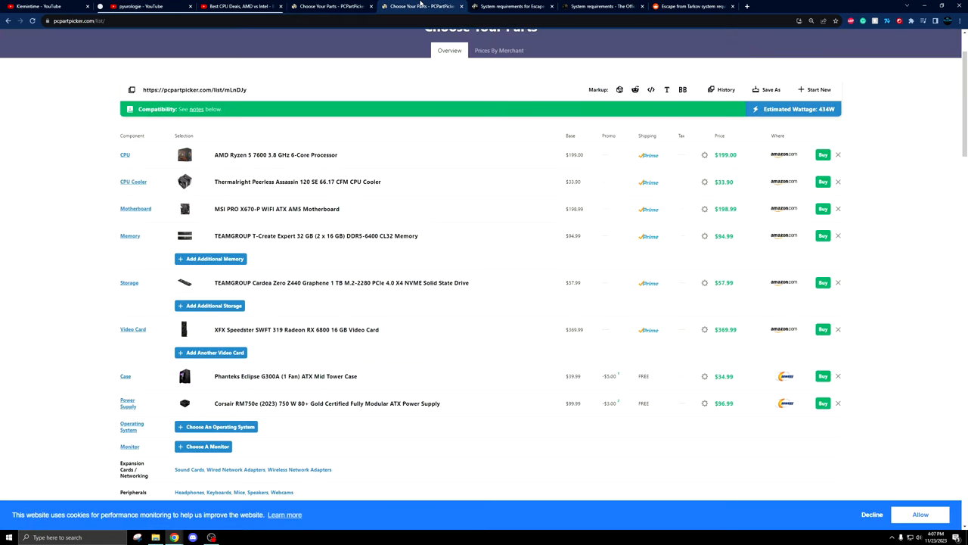
mouse_move(184, 185)
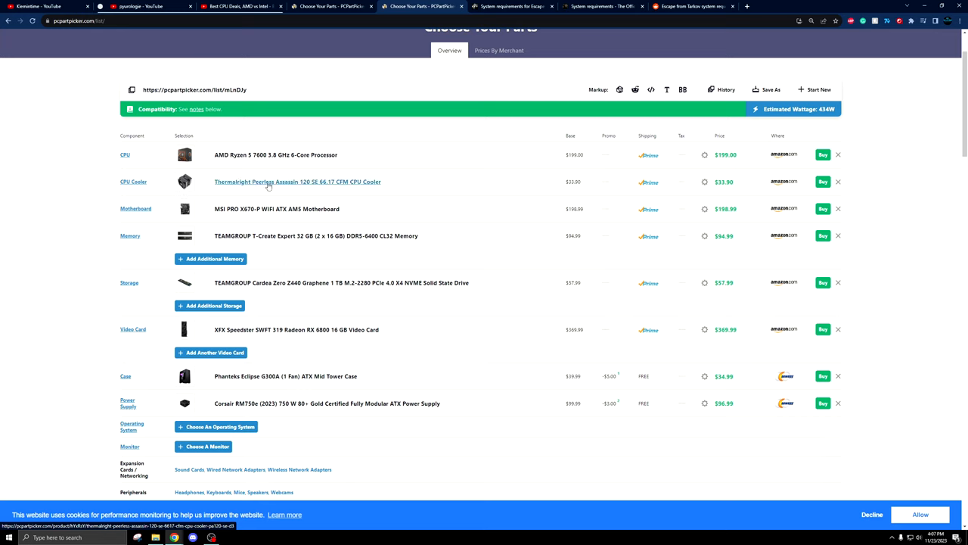
mouse_move(133, 182)
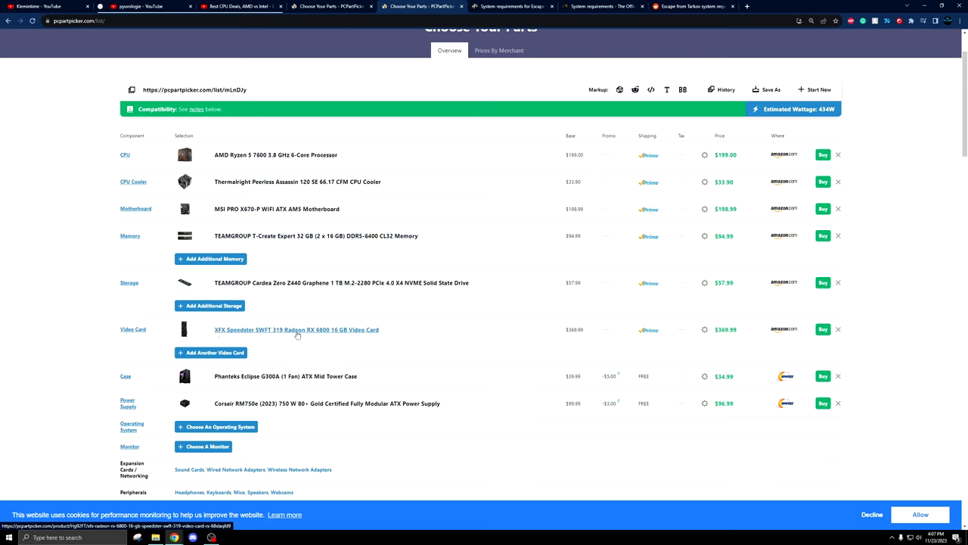
mouse_move(336, 335)
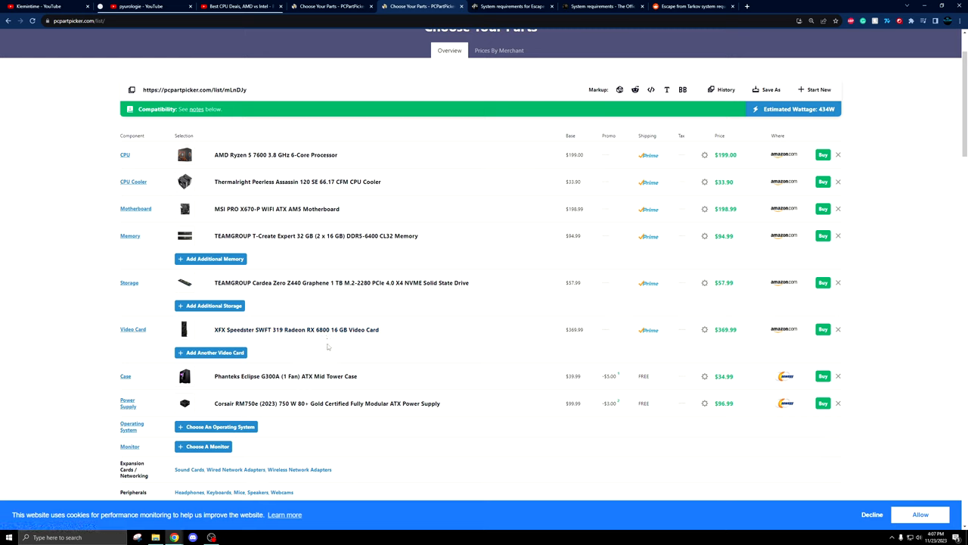
left_click(297, 330)
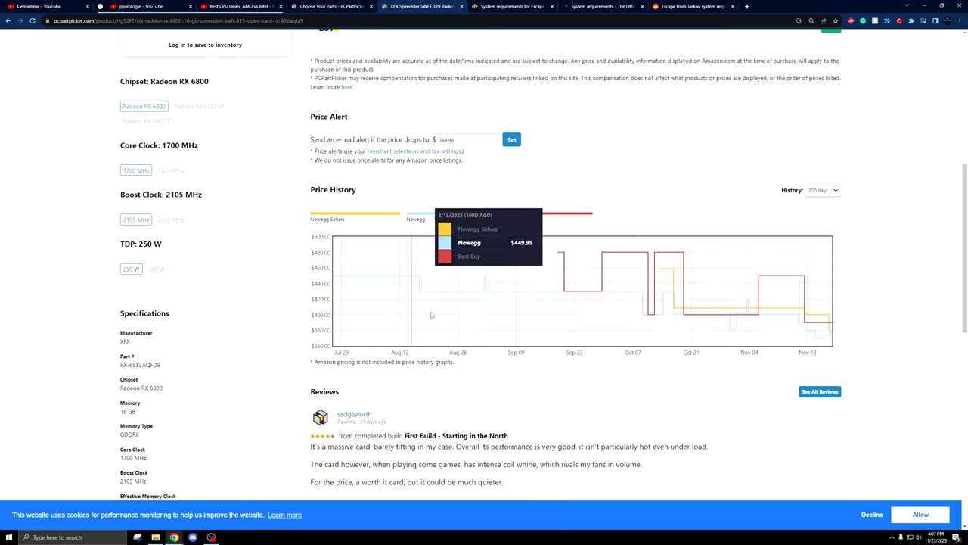
mouse_move(826, 337)
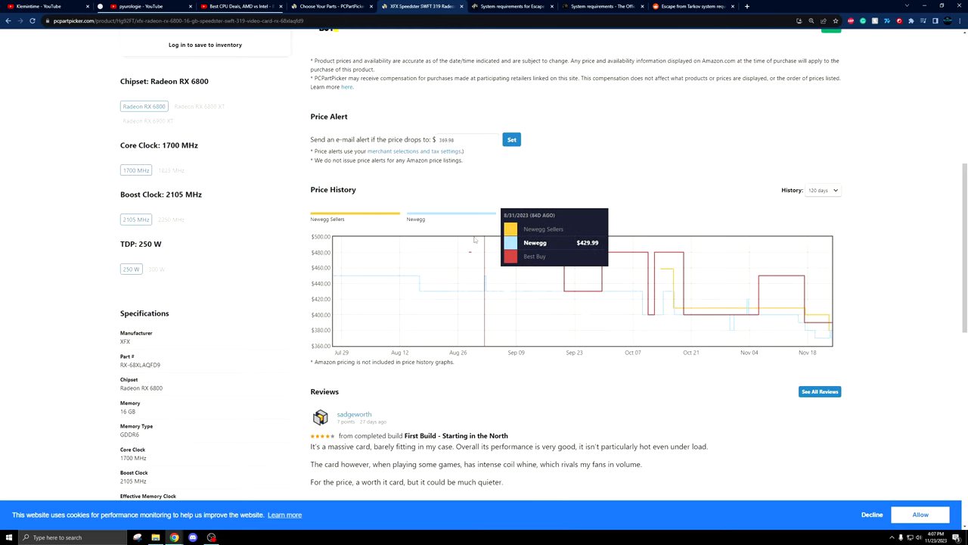
scroll("up", 3)
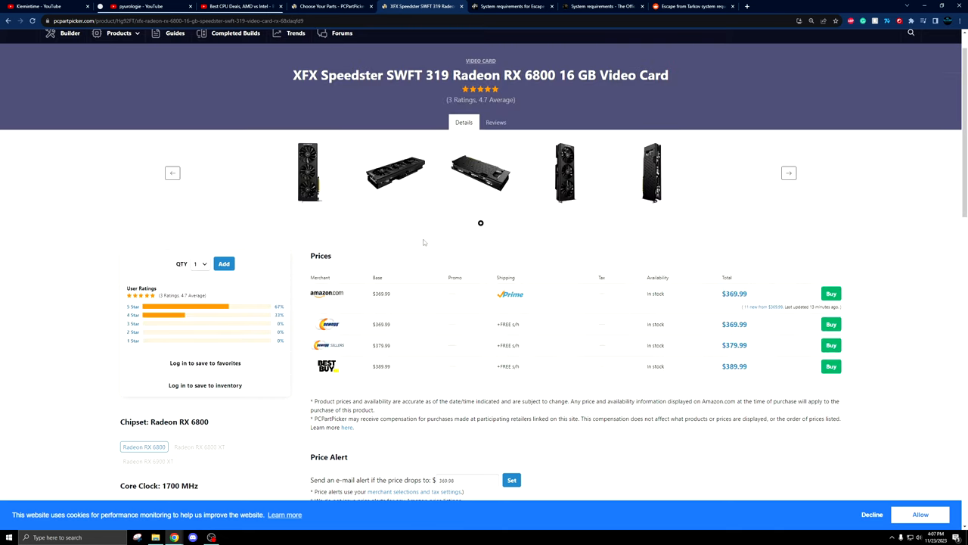
mouse_move(9, 22)
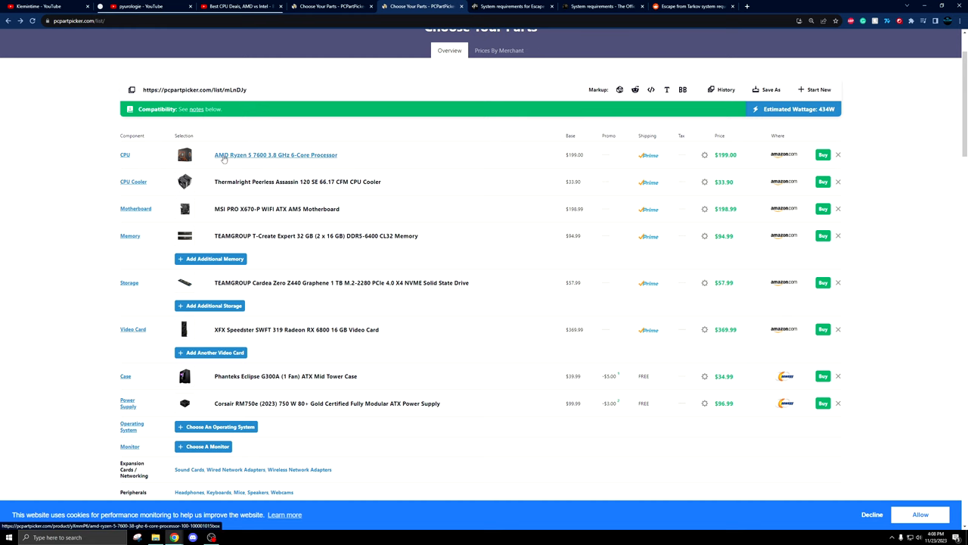
Scroll the budget parts list down to the $1,086.84 total after the $8 promo.
scroll("down", 3)
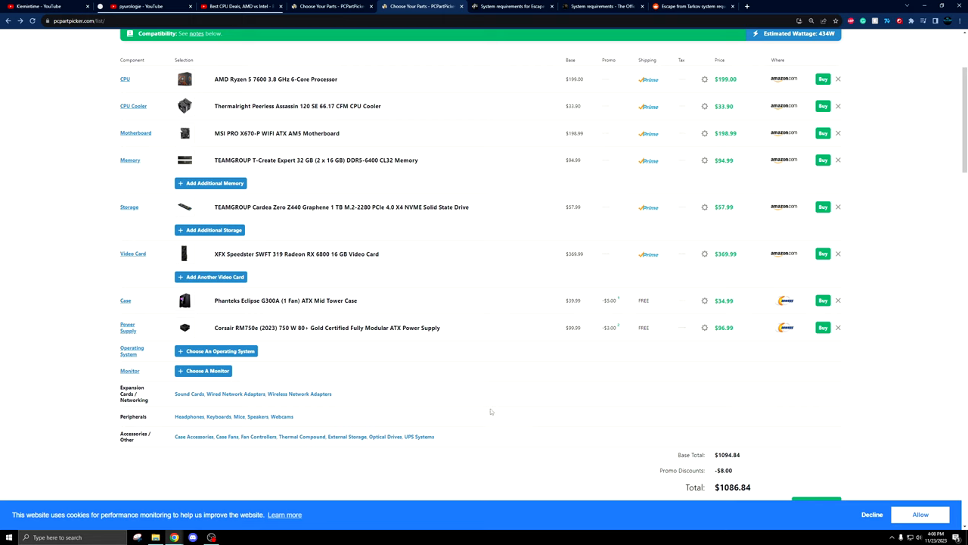
mouse_move(466, 401)
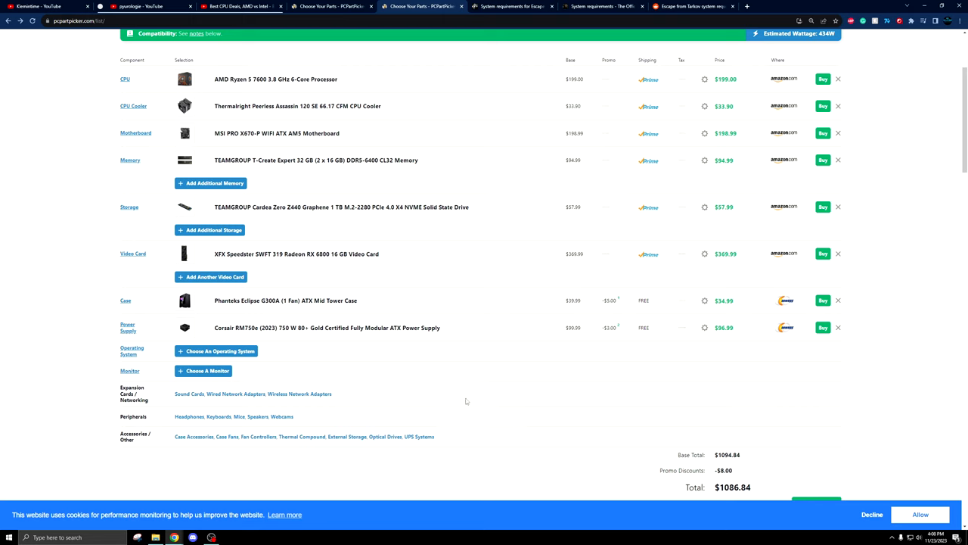
mouse_move(460, 398)
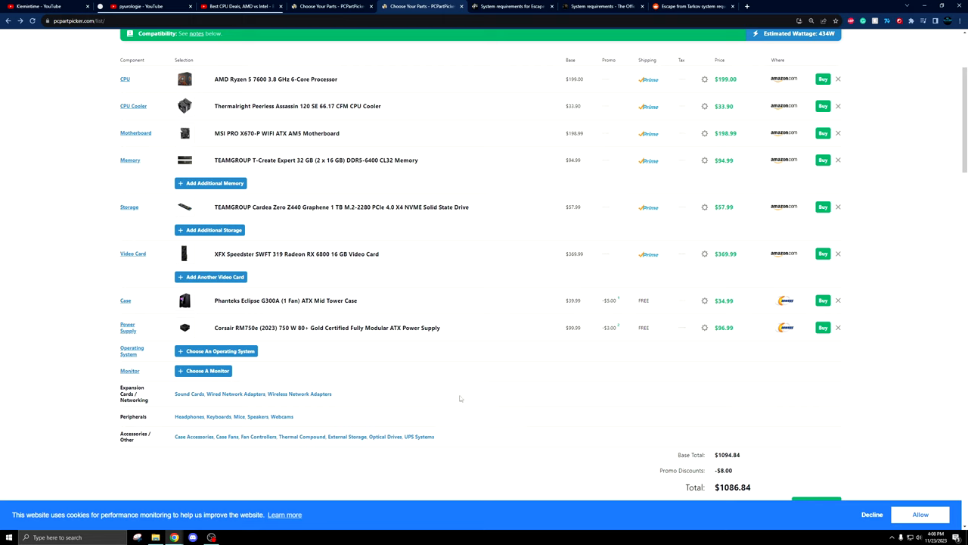
mouse_move(454, 396)
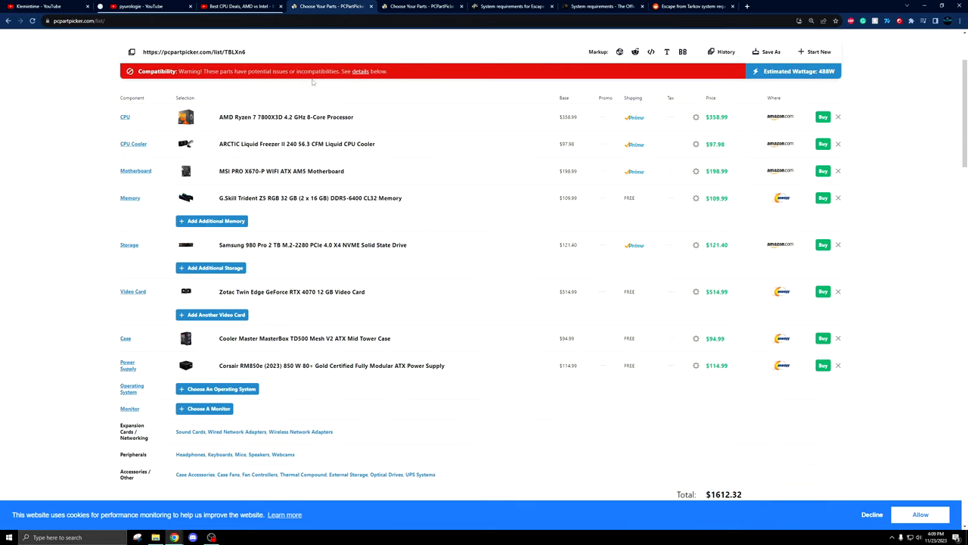
mouse_move(286, 116)
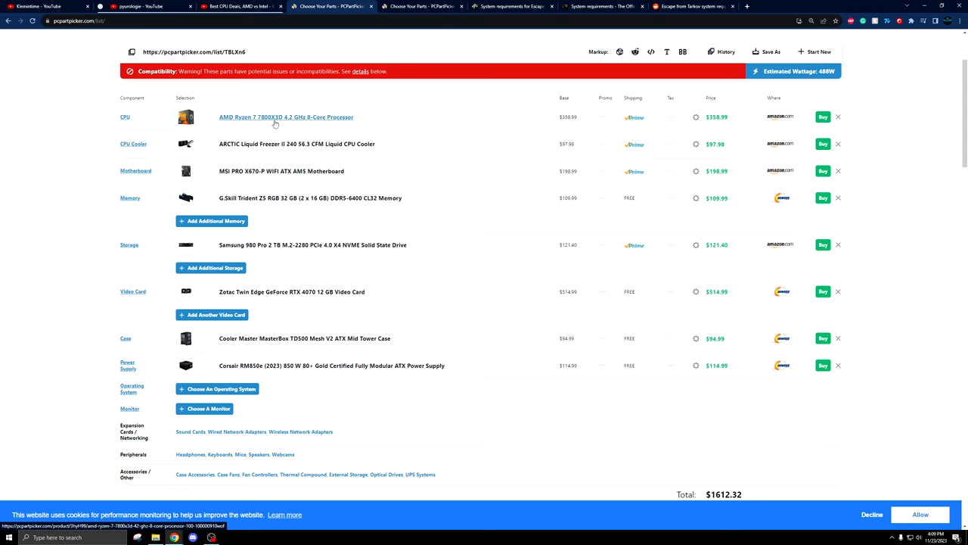
mouse_move(273, 121)
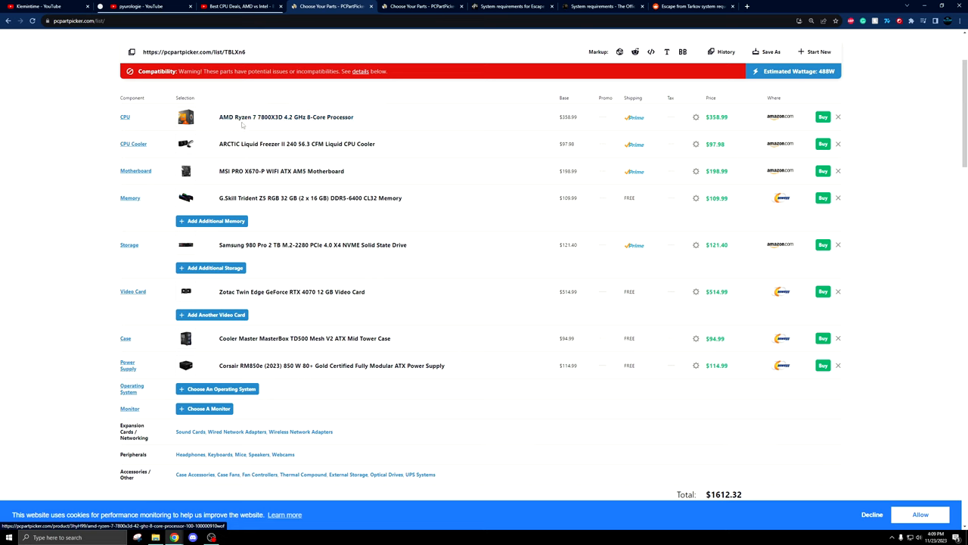
mouse_move(269, 156)
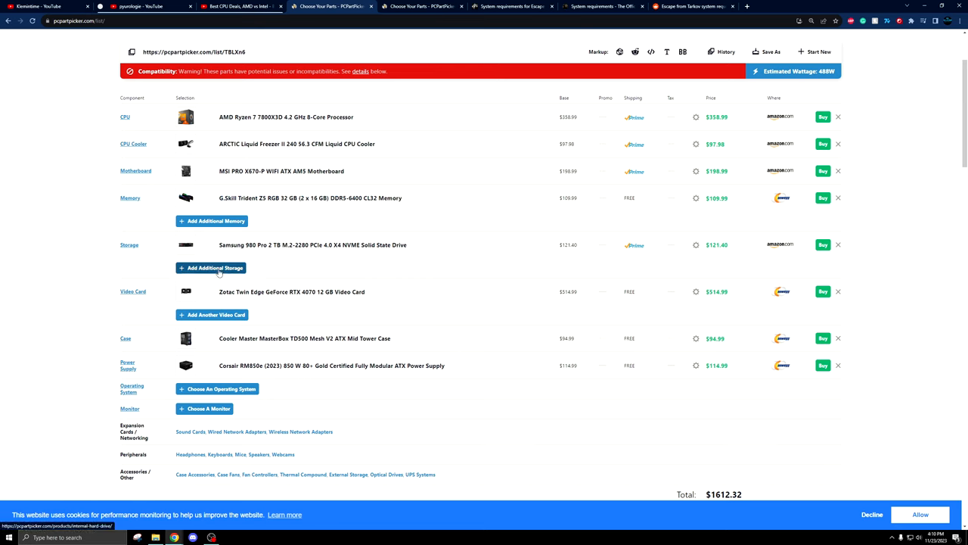
mouse_move(149, 299)
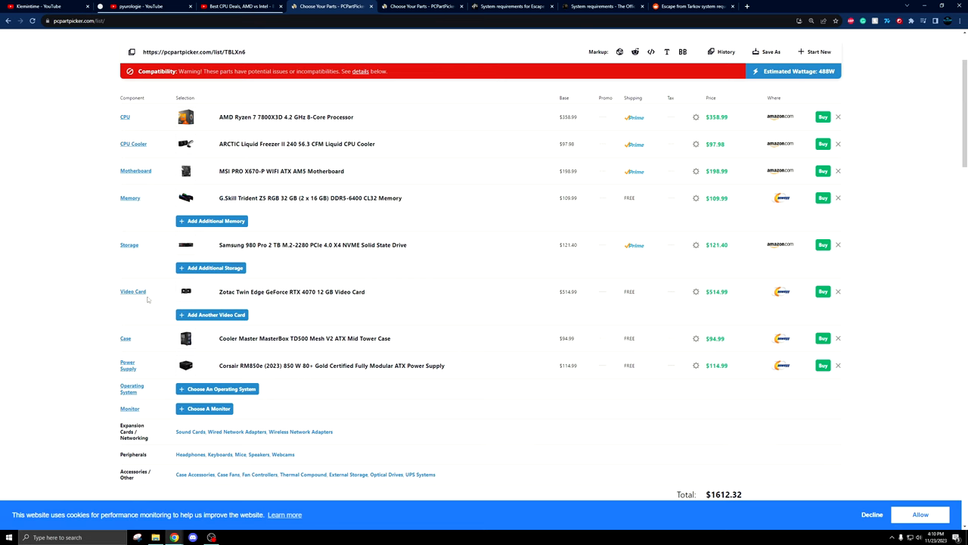
mouse_move(147, 299)
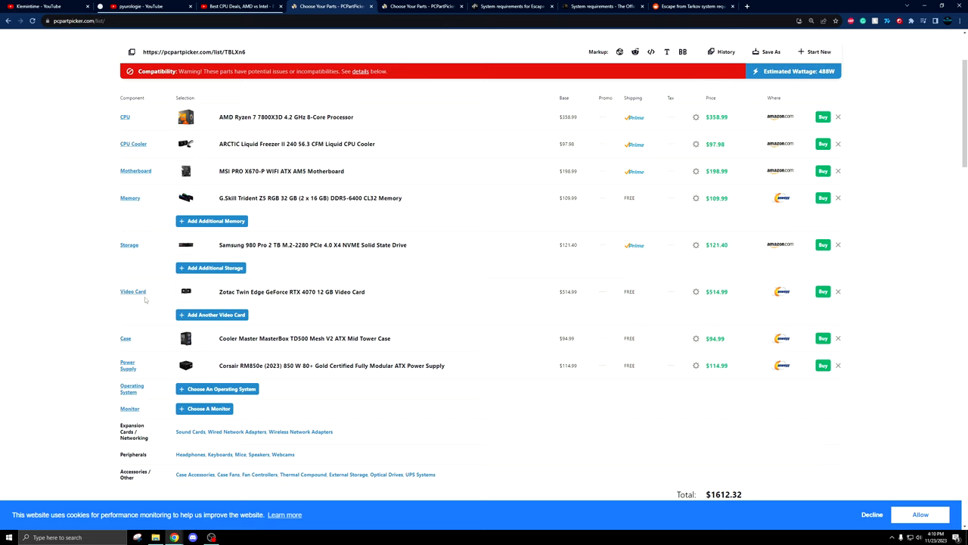
mouse_move(309, 301)
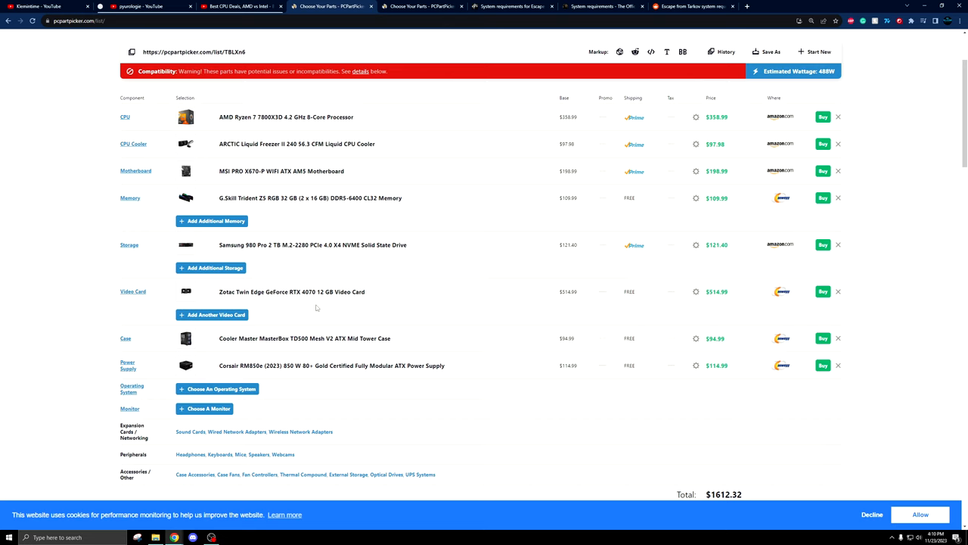
mouse_move(705, 296)
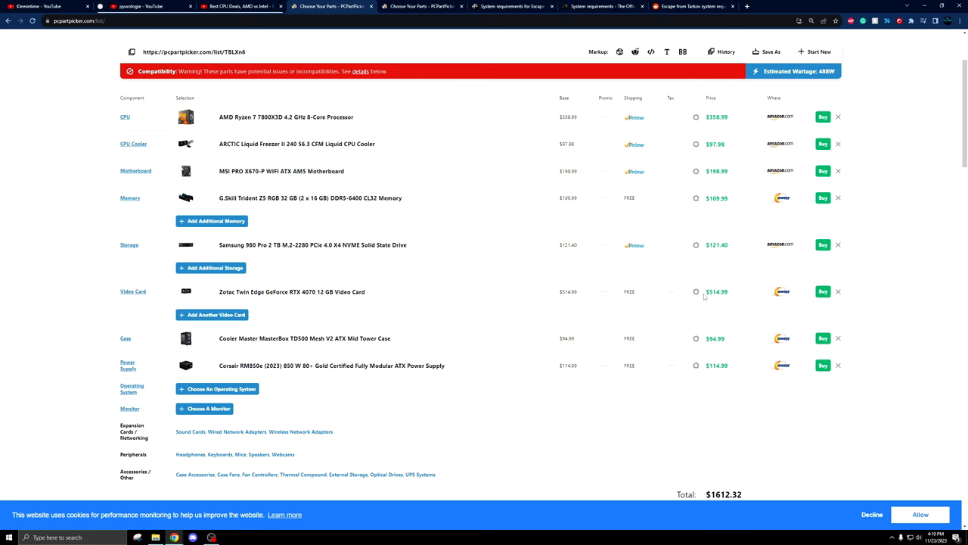
mouse_move(392, 308)
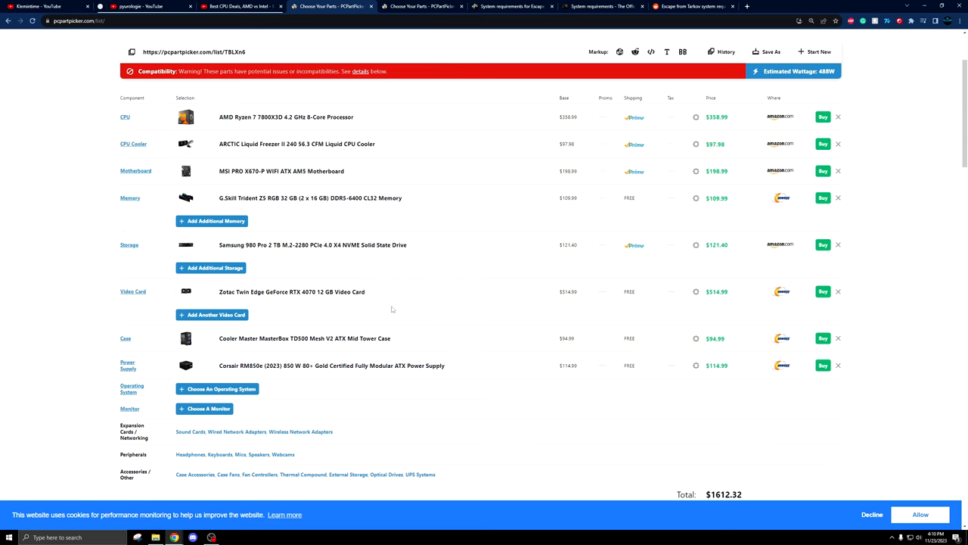
mouse_move(462, 300)
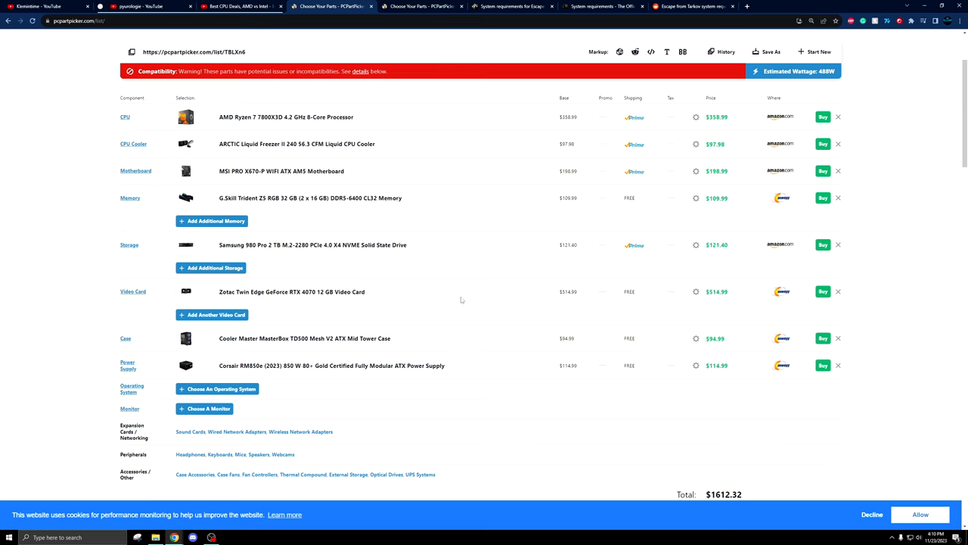
mouse_move(348, 307)
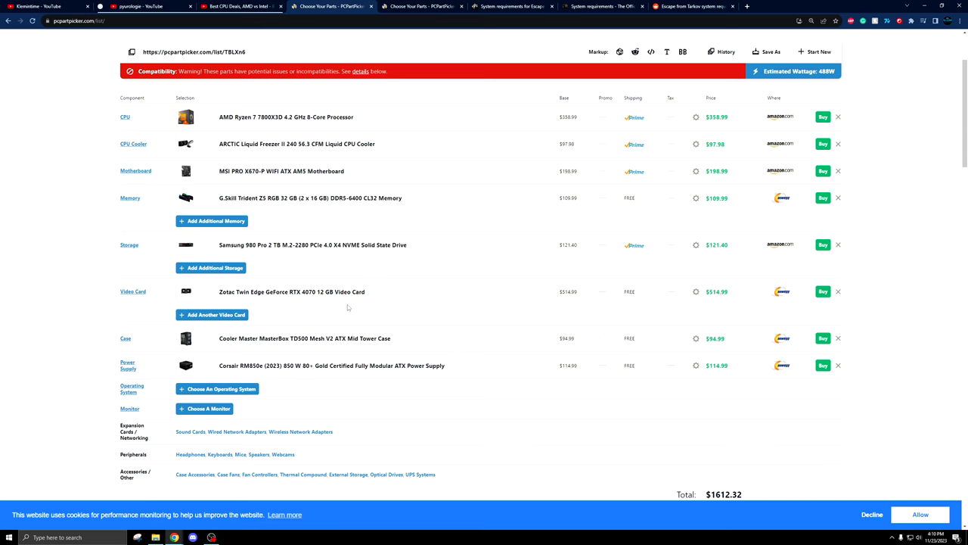
mouse_move(304, 339)
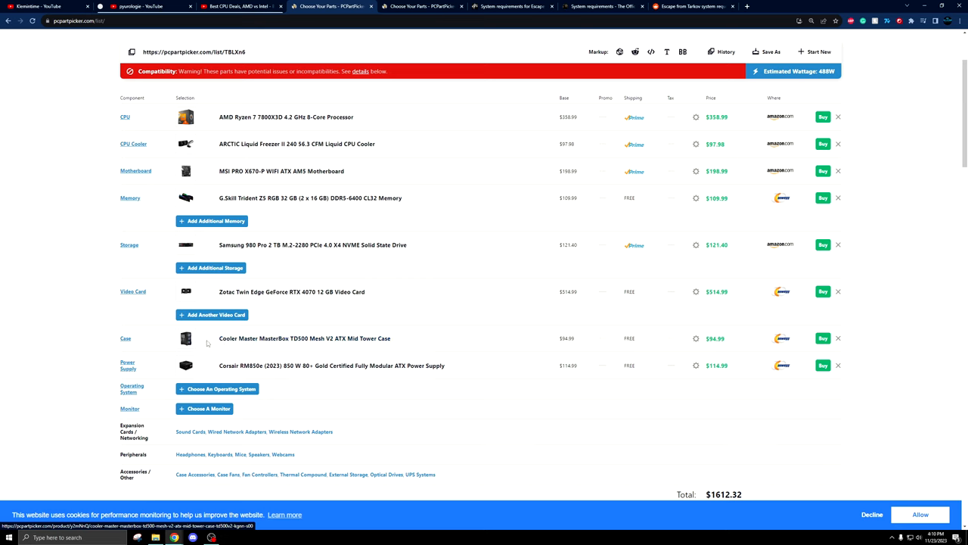
mouse_move(197, 345)
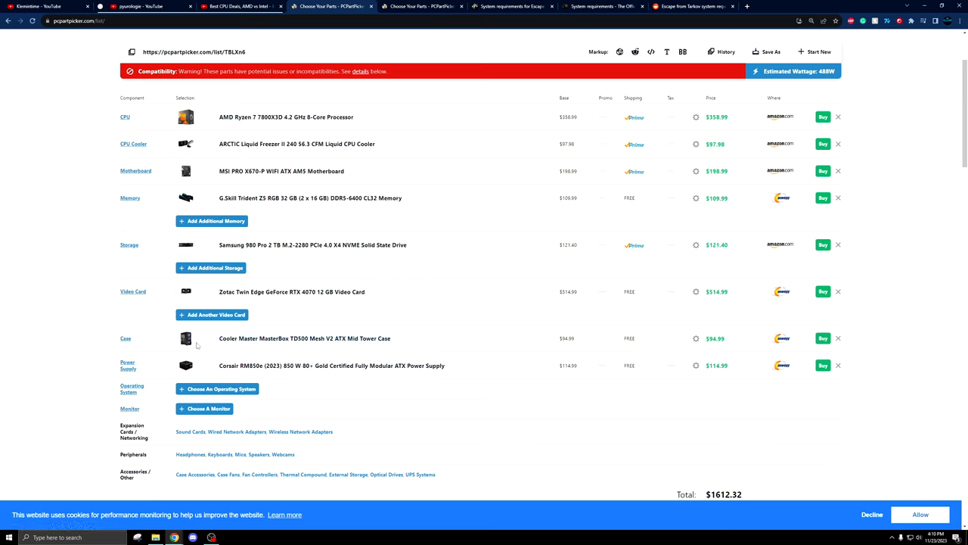
mouse_move(324, 178)
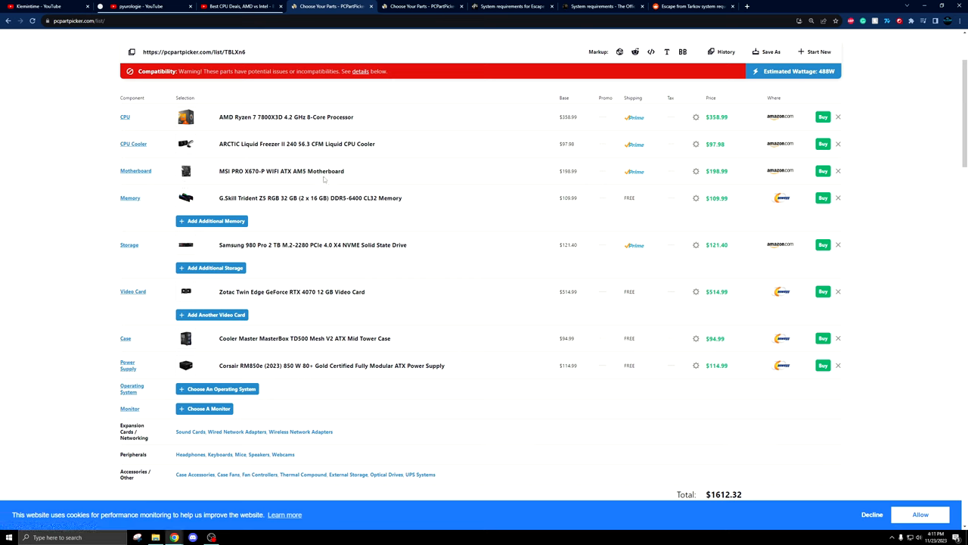
mouse_move(397, 183)
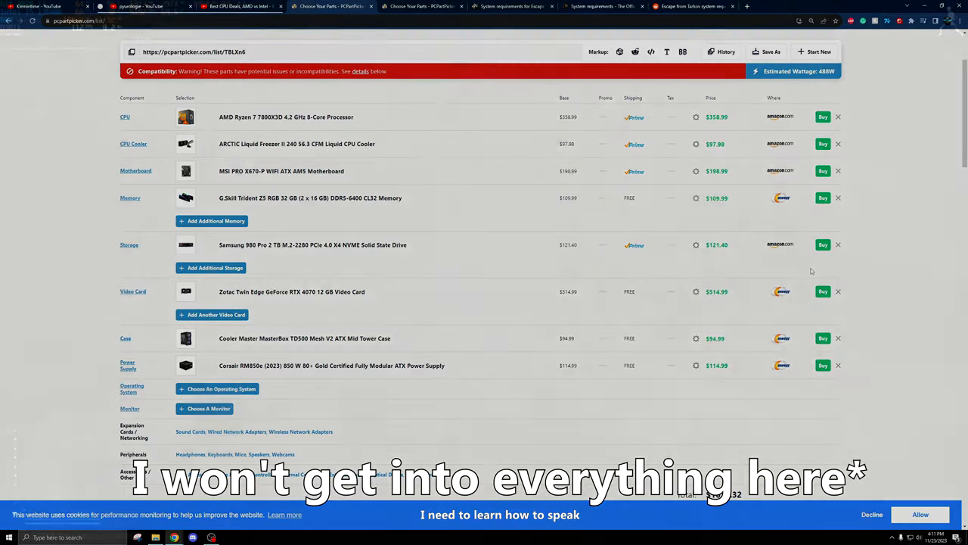
left_click(687, 6)
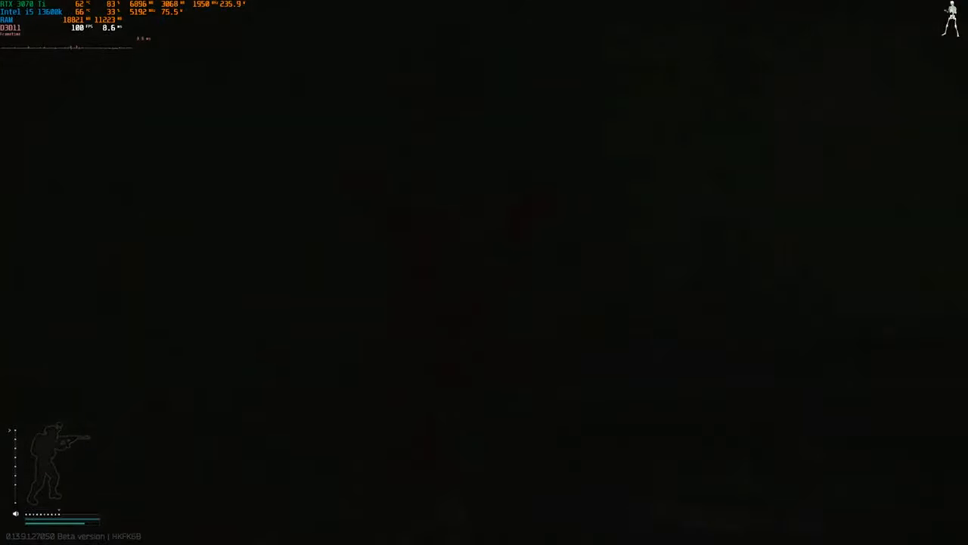
Show the quick-slot items, check the 7.62x51mm magazine, and switch to the AUG A3.
key("tab")
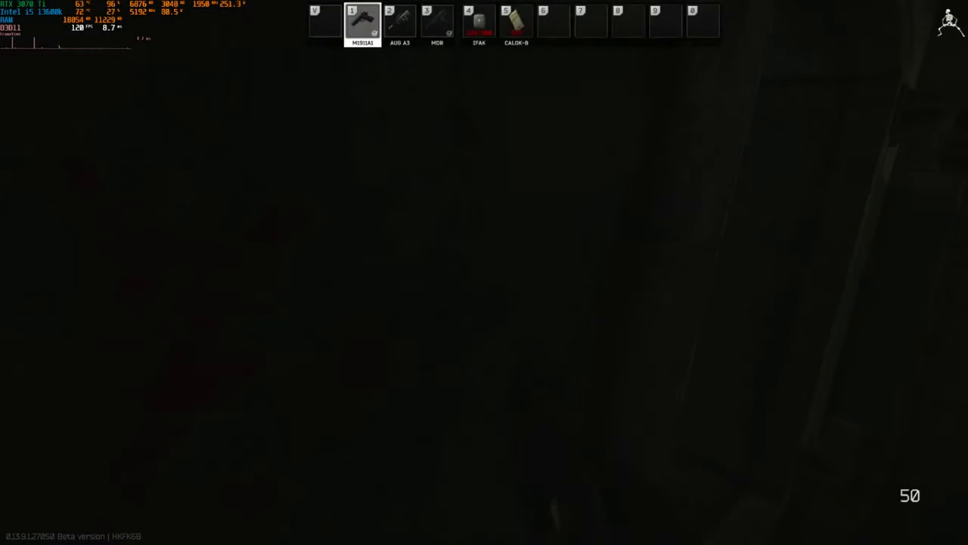
key("3")
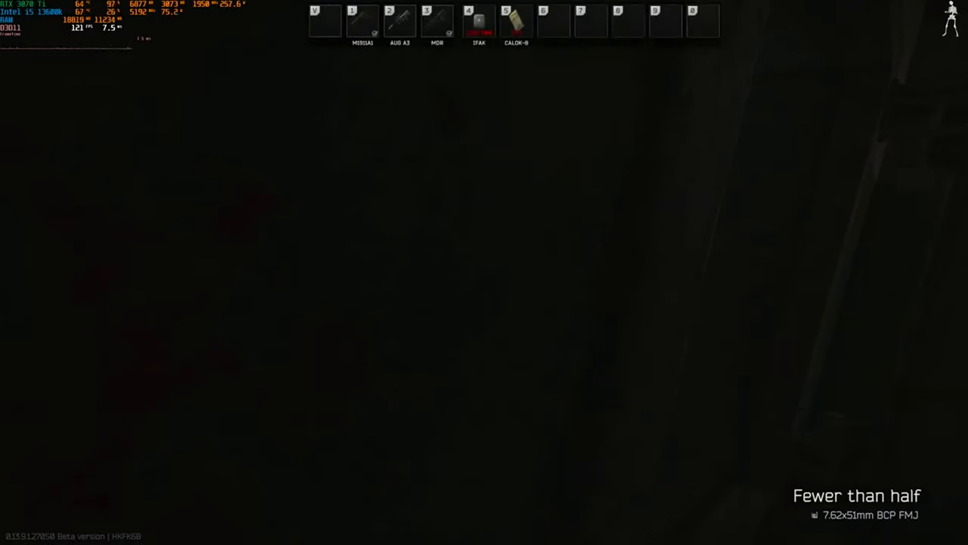
key("2")
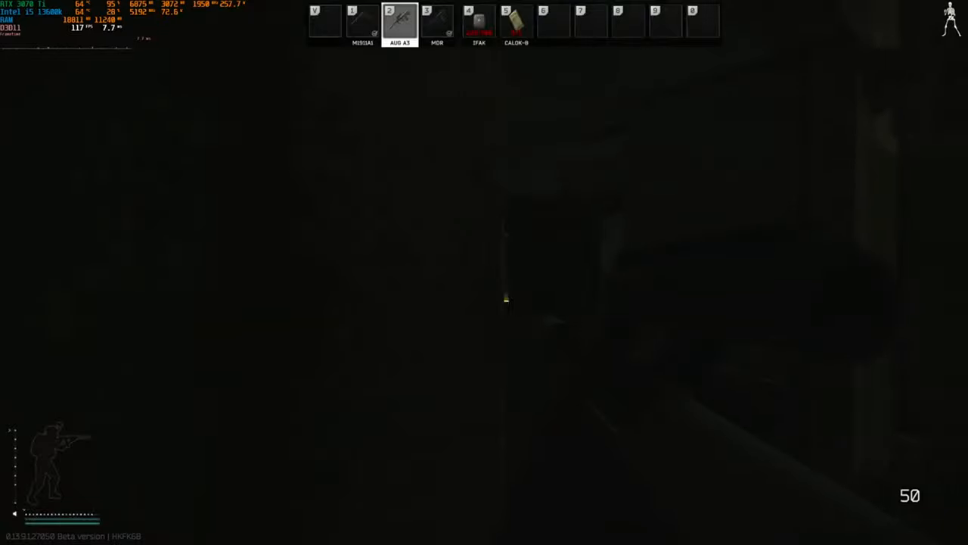